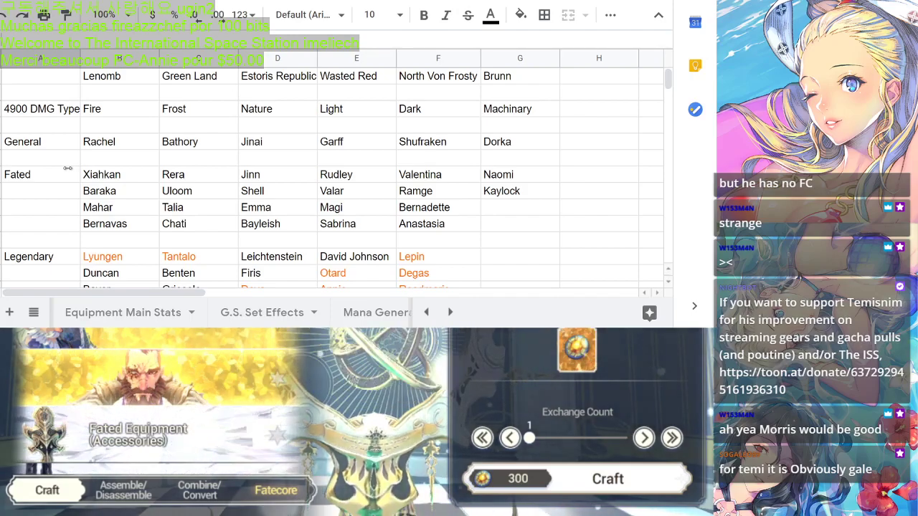
{"action": "left_click", "coordinate": [40, 158]}
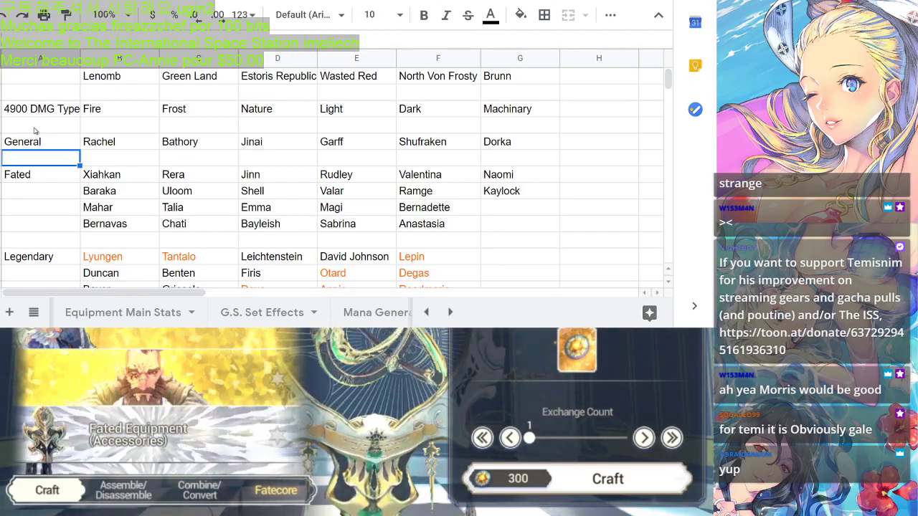
{"action": "scroll", "scroll_direction": "down", "scroll_amount": 3}
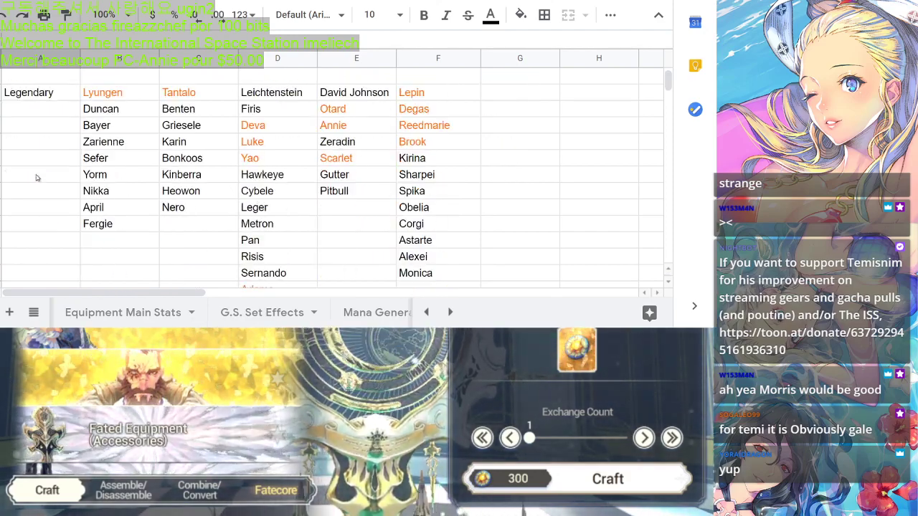
{"action": "scroll", "scroll_direction": "down", "scroll_amount": 3}
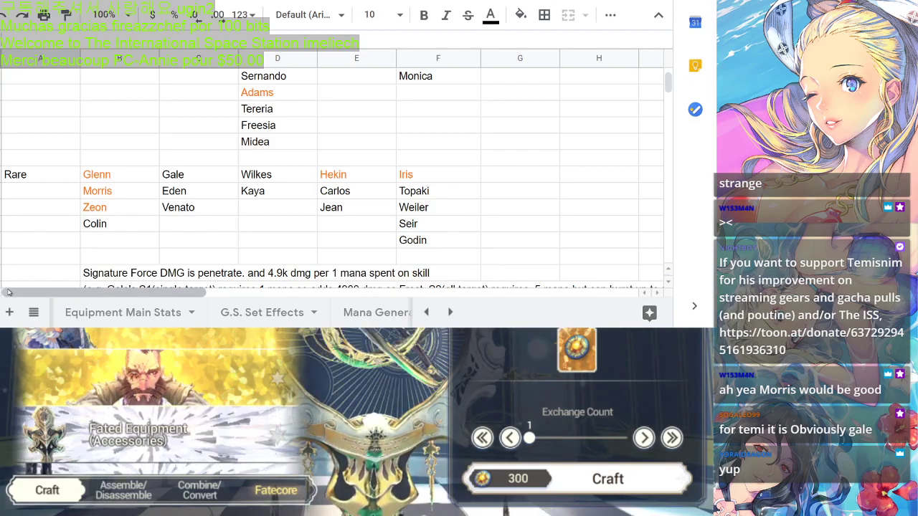
{"action": "scroll", "scroll_direction": "up", "scroll_amount": 3}
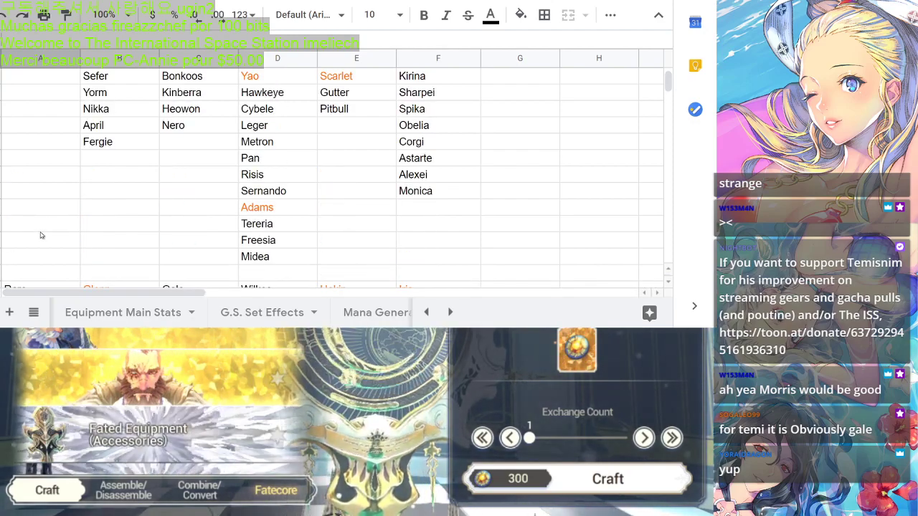
{"action": "scroll", "scroll_direction": "down", "scroll_amount": 3}
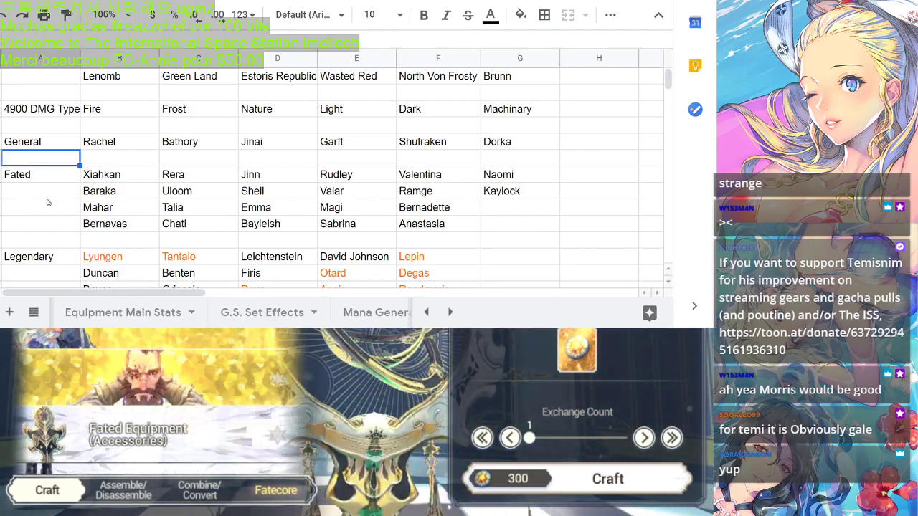
{"action": "scroll", "scroll_direction": "down", "scroll_amount": 3}
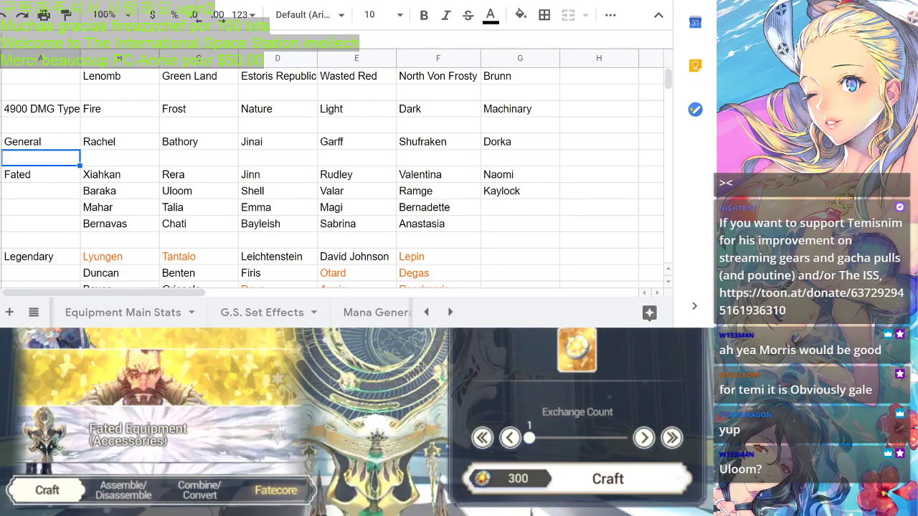
{"action": "scroll", "scroll_direction": "down", "scroll_amount": 3}
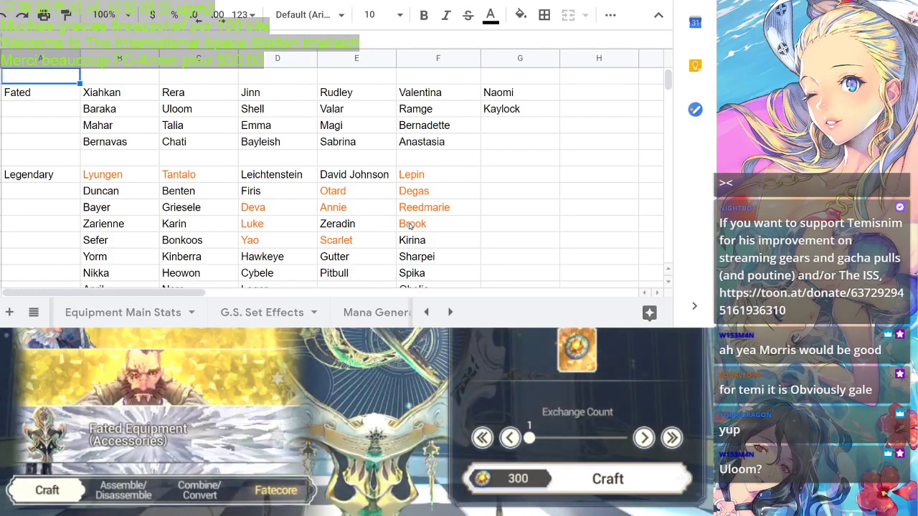
{"action": "scroll", "scroll_direction": "up", "scroll_amount": 3}
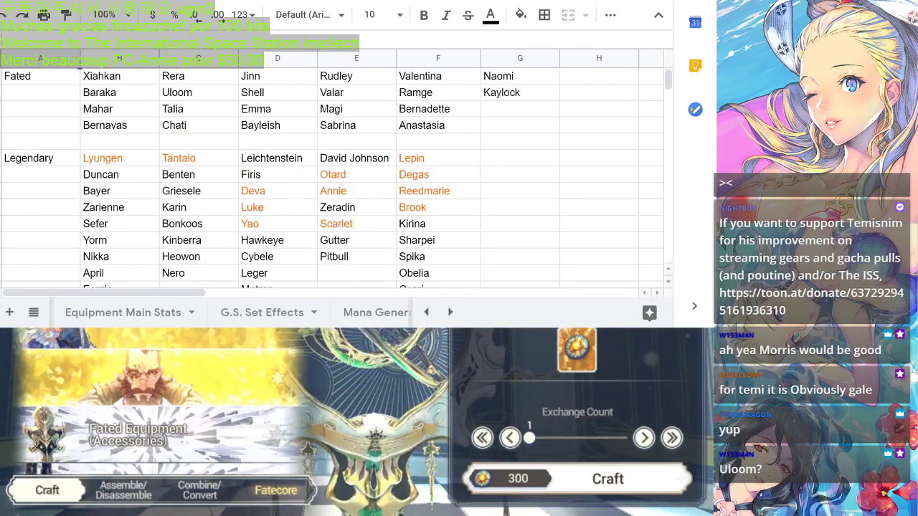
{"action": "scroll", "scroll_direction": "up", "scroll_amount": 3}
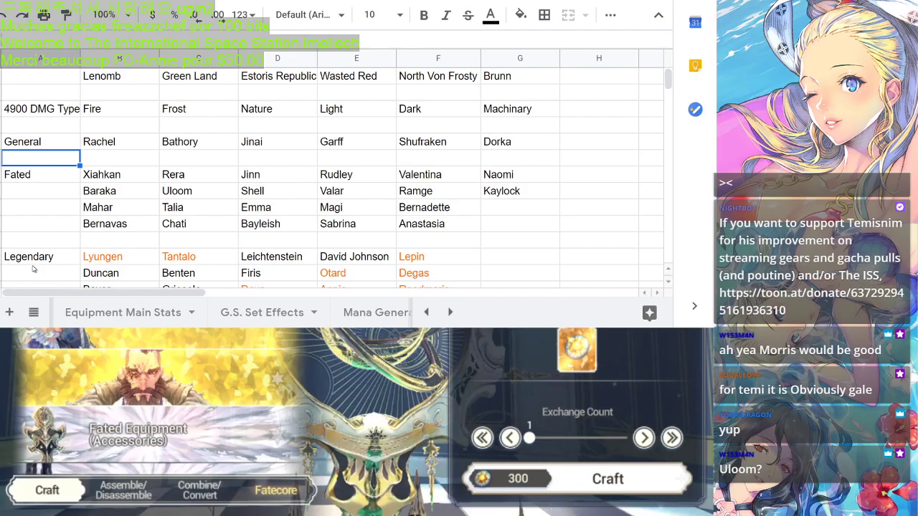
{"action": "scroll", "scroll_direction": "down", "scroll_amount": 3}
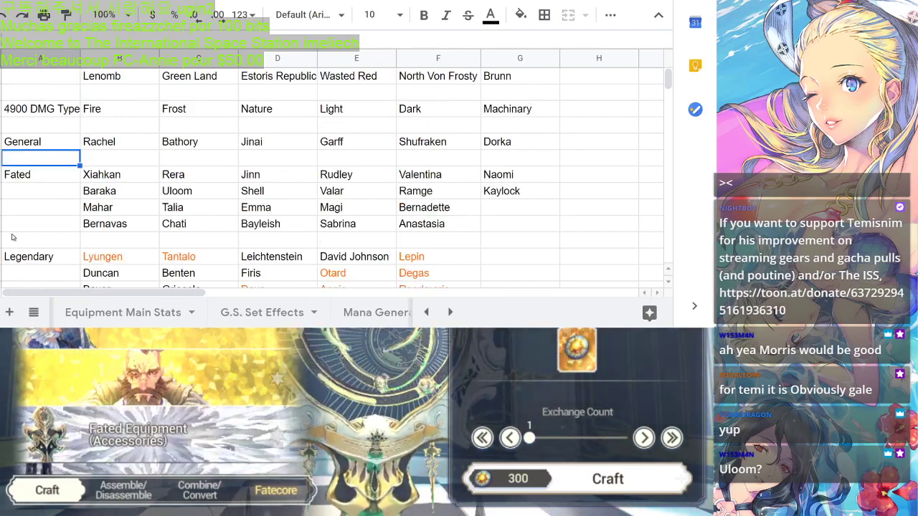
{"action": "scroll", "scroll_direction": "down", "scroll_amount": 3}
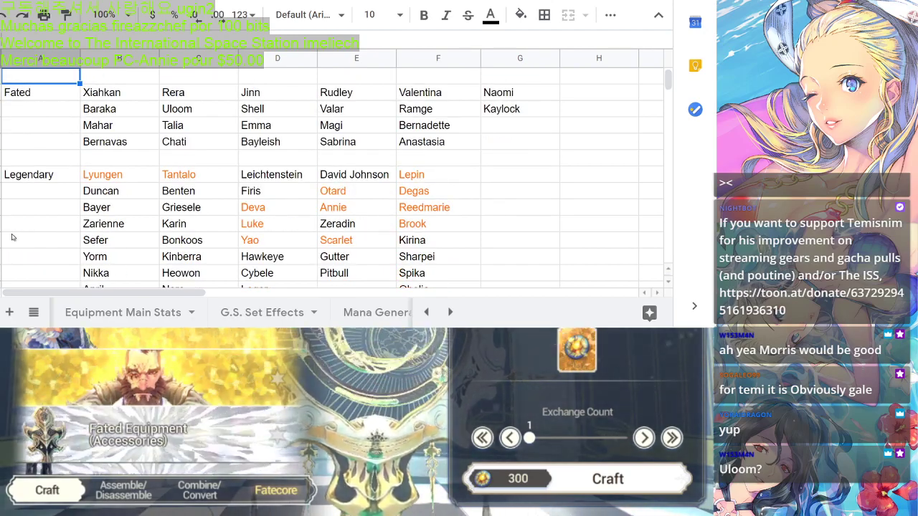
{"action": "scroll", "scroll_direction": "up", "scroll_amount": 3}
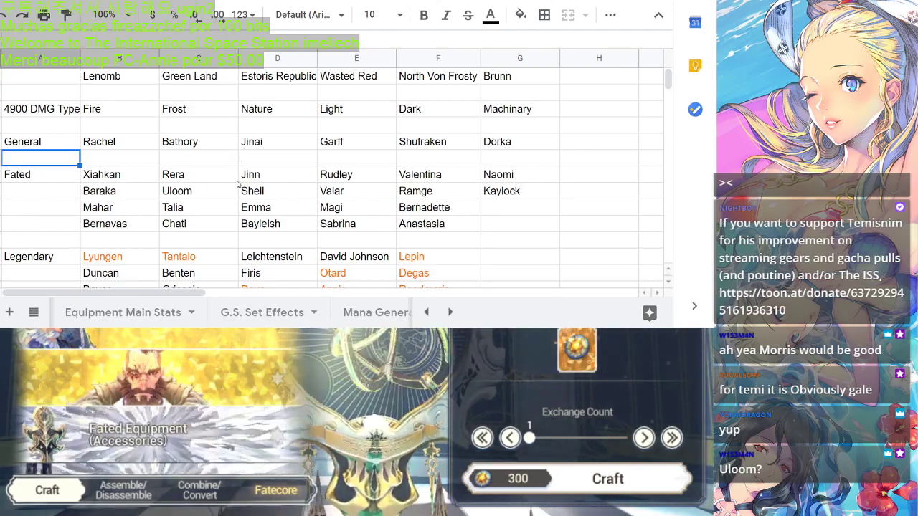
{"action": "scroll", "scroll_direction": "down", "scroll_amount": 3}
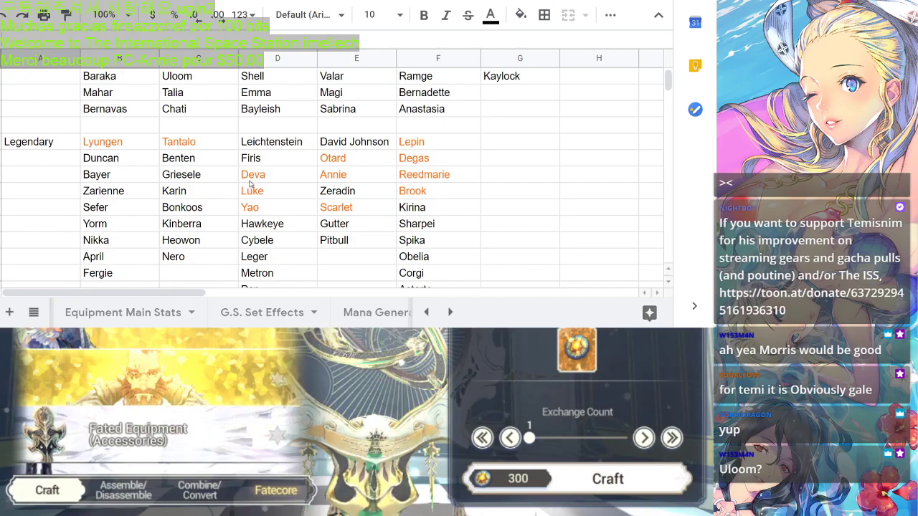
{"action": "scroll", "scroll_direction": "up", "scroll_amount": 3}
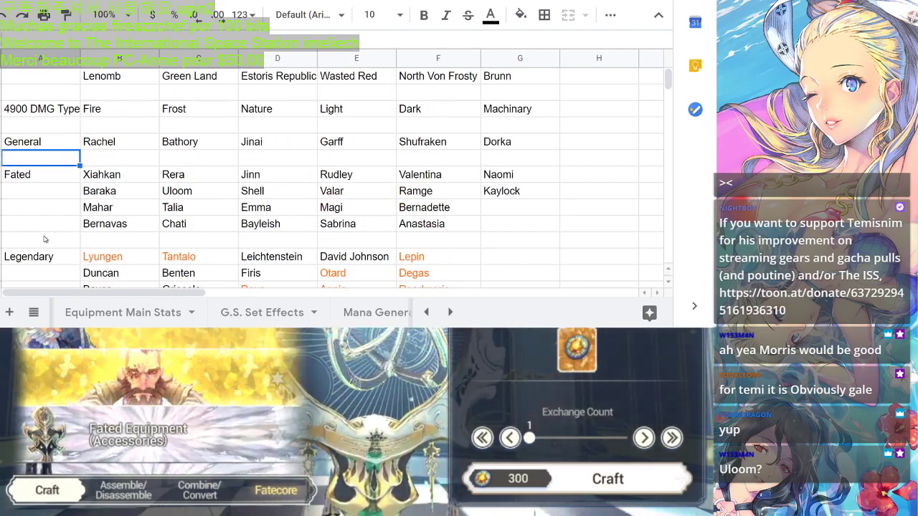
{"action": "scroll", "scroll_direction": "down", "scroll_amount": 3}
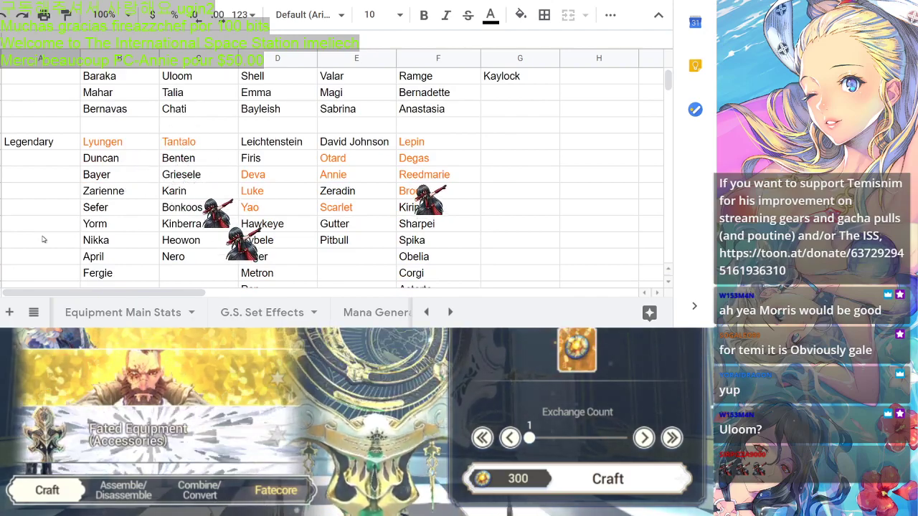
{"action": "scroll", "scroll_direction": "down", "scroll_amount": 3}
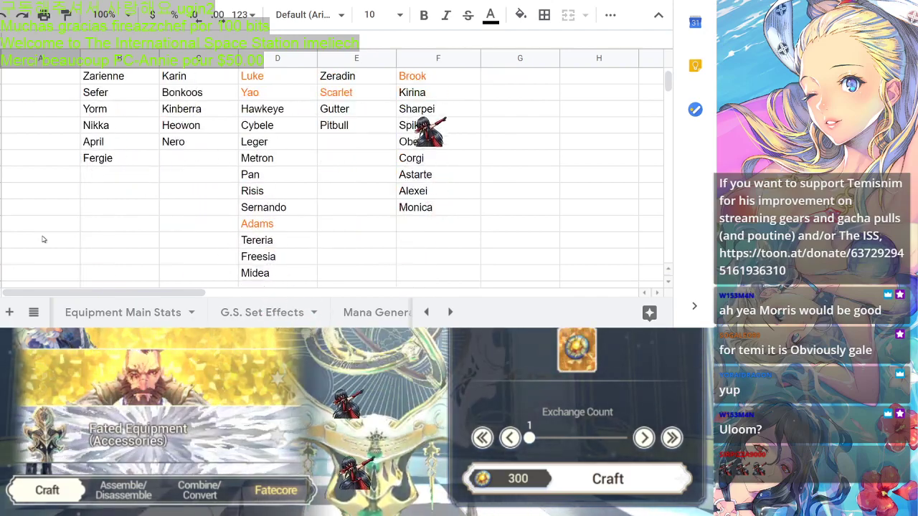
{"action": "scroll", "scroll_direction": "down", "scroll_amount": 3}
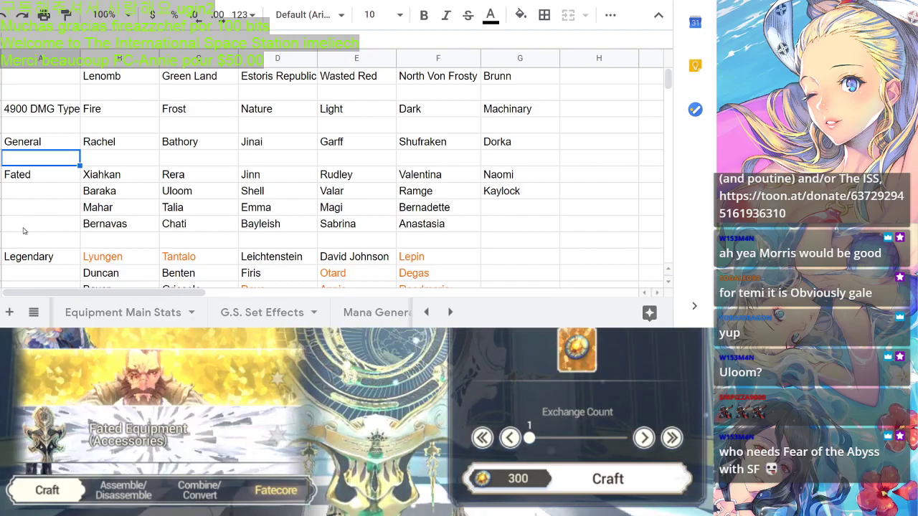
{"action": "scroll", "scroll_direction": "down", "scroll_amount": 3}
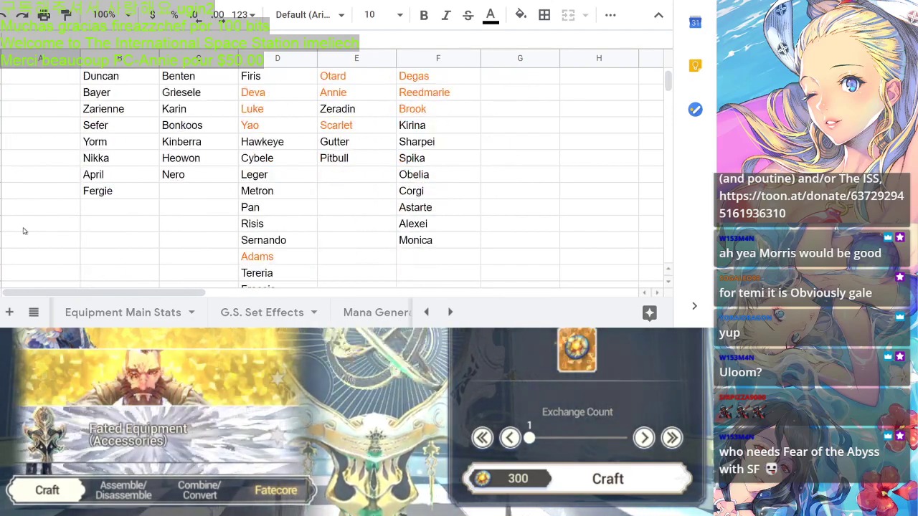
{"action": "scroll", "scroll_direction": "down", "scroll_amount": 3}
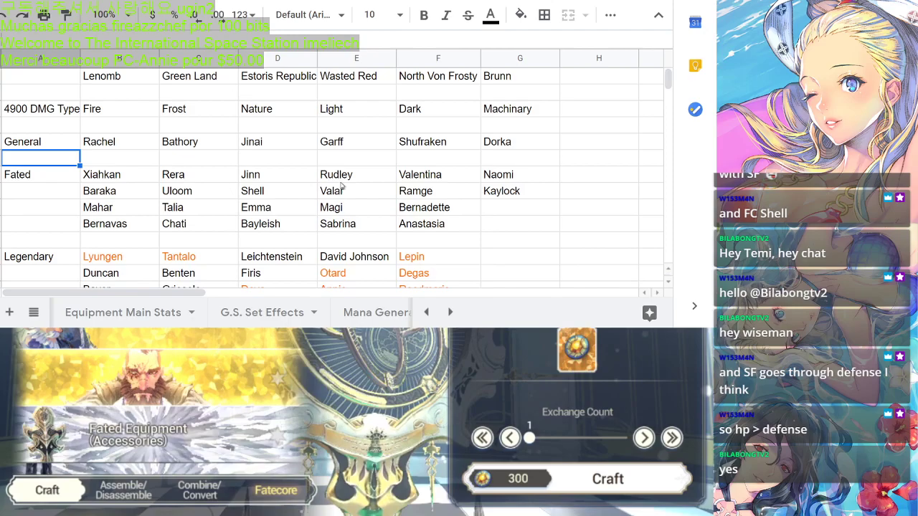
{"action": "scroll", "scroll_direction": "down", "scroll_amount": 3}
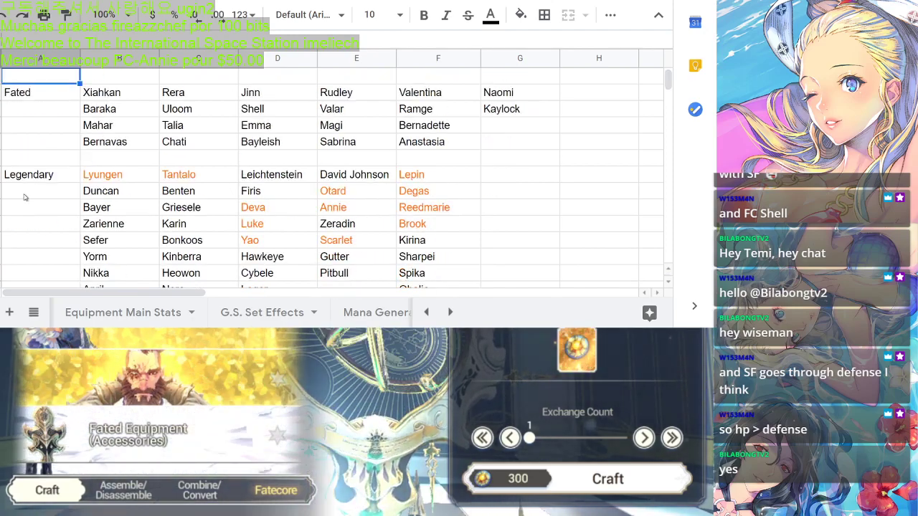
{"action": "scroll", "scroll_direction": "down", "scroll_amount": 3}
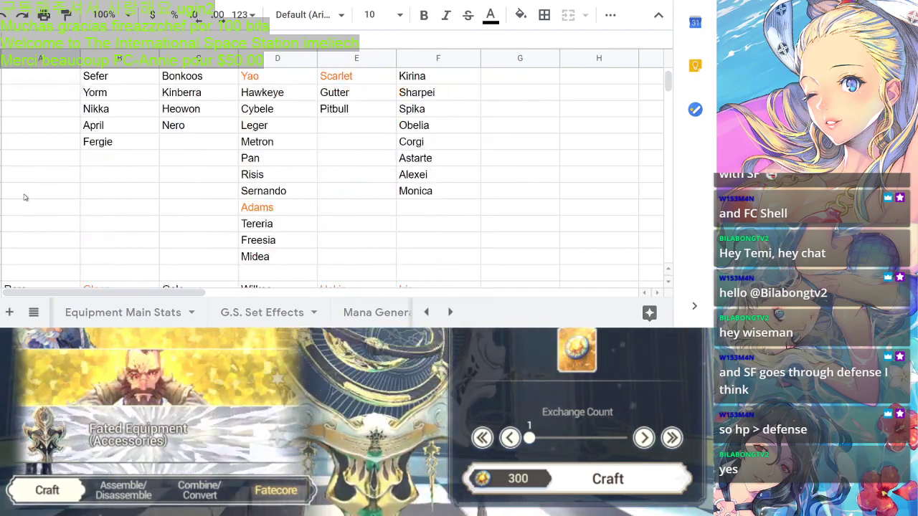
{"action": "scroll", "scroll_direction": "down", "scroll_amount": 3}
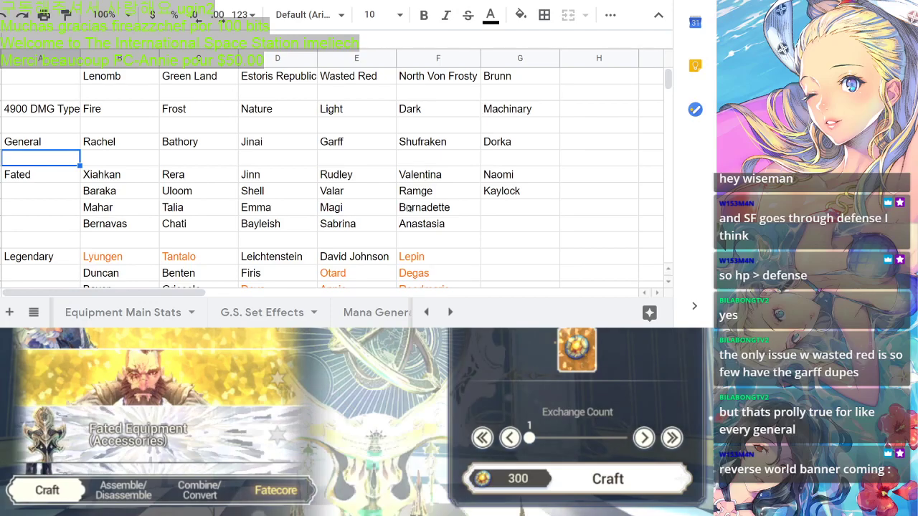
{"action": "scroll", "scroll_direction": "down", "scroll_amount": 3}
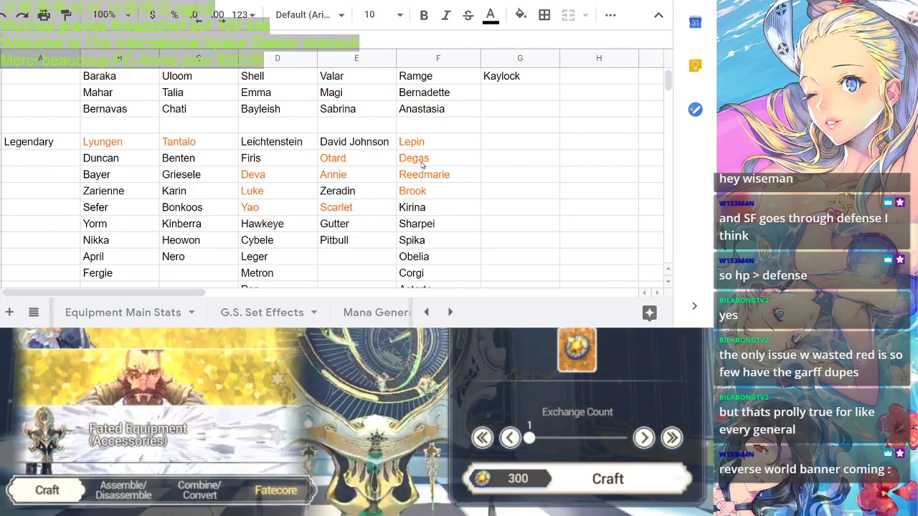
{"action": "mouse_move", "coordinate": [441, 201]}
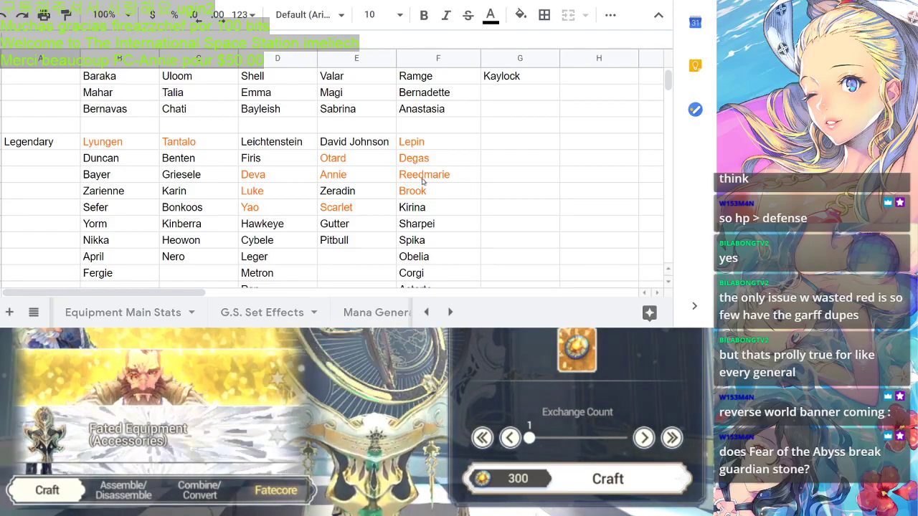
{"action": "scroll", "scroll_direction": "down", "scroll_amount": 3}
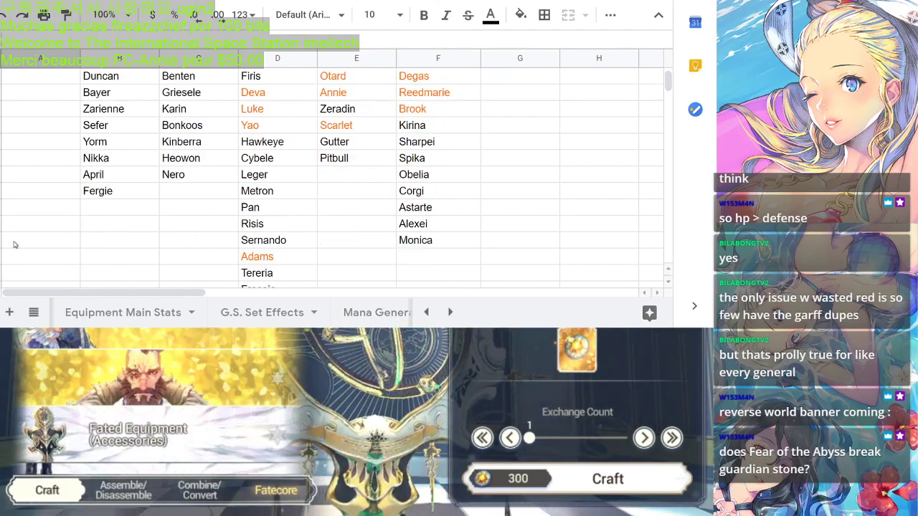
{"action": "scroll", "scroll_direction": "down", "scroll_amount": 3}
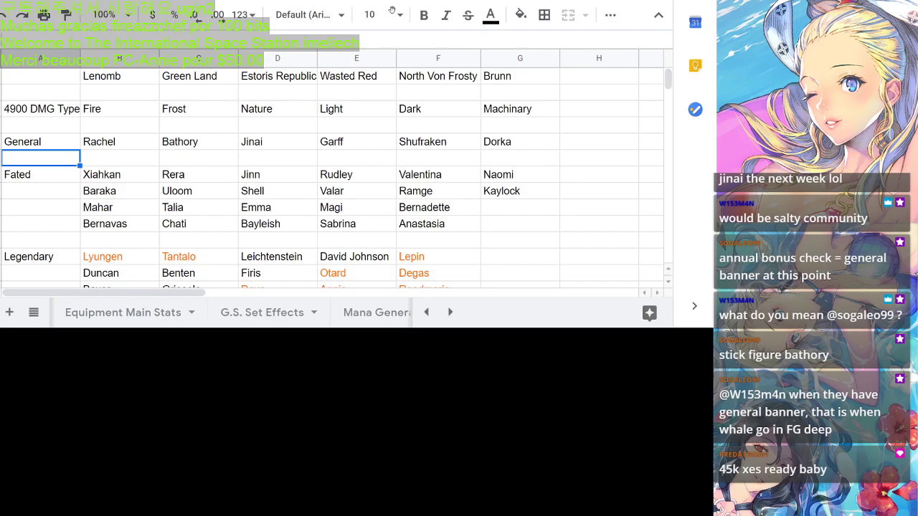
{"action": "mouse_move", "coordinate": [374, 124]}
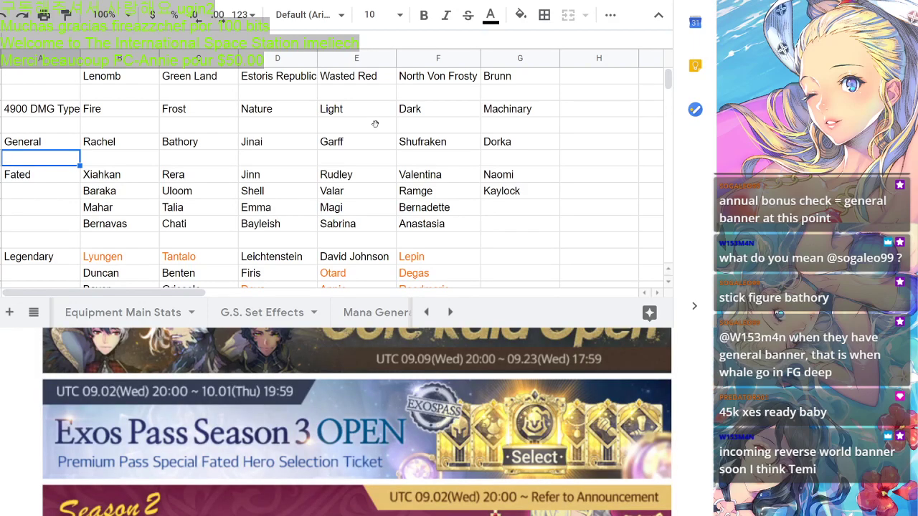
{"action": "mouse_move", "coordinate": [188, 156]}
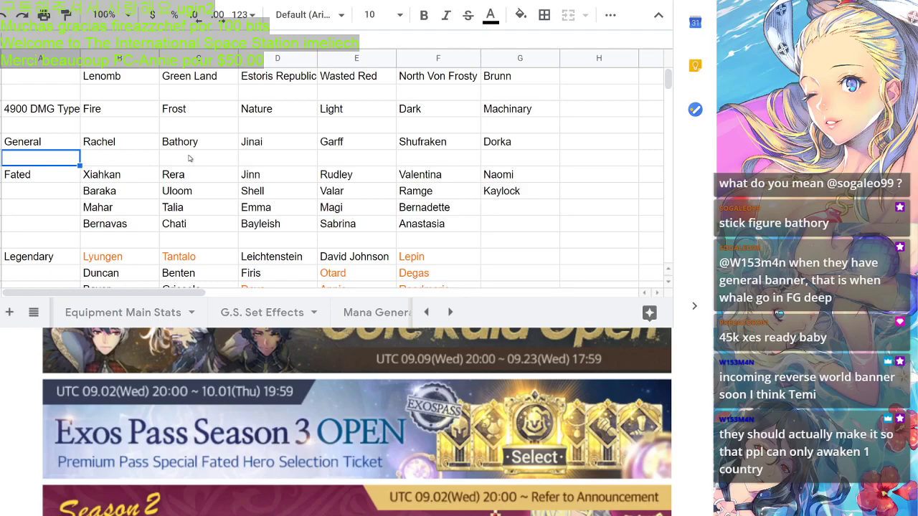
{"action": "mouse_move", "coordinate": [166, 148]}
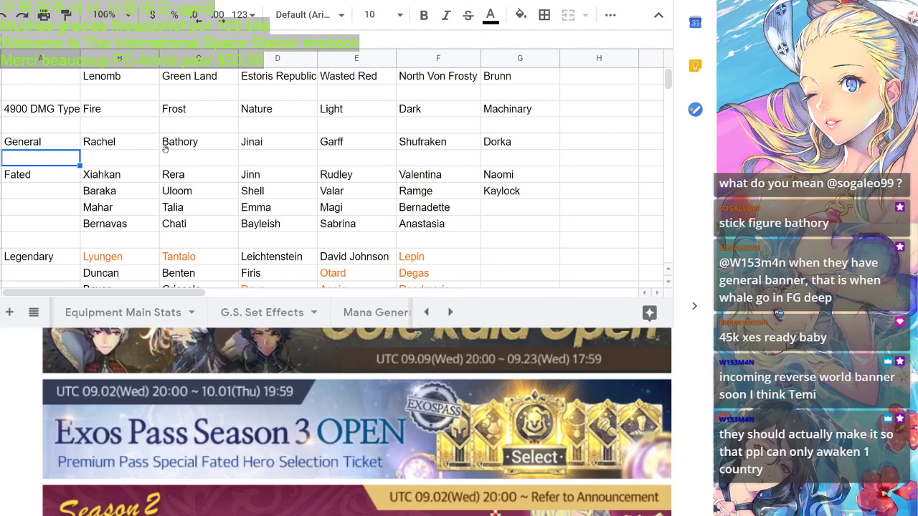